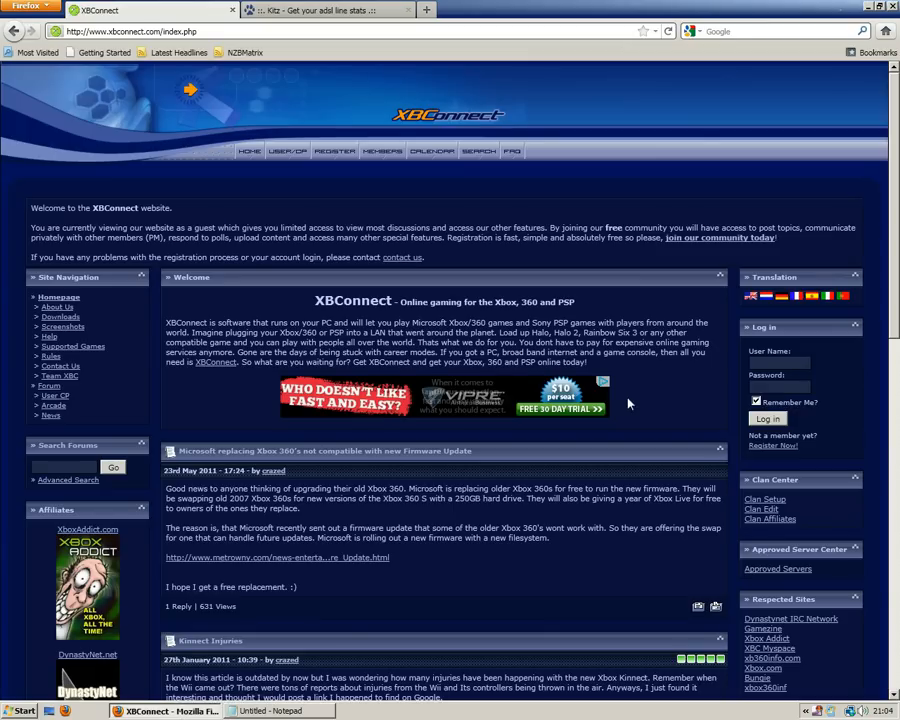
pyautogui.moveTo(772, 446)
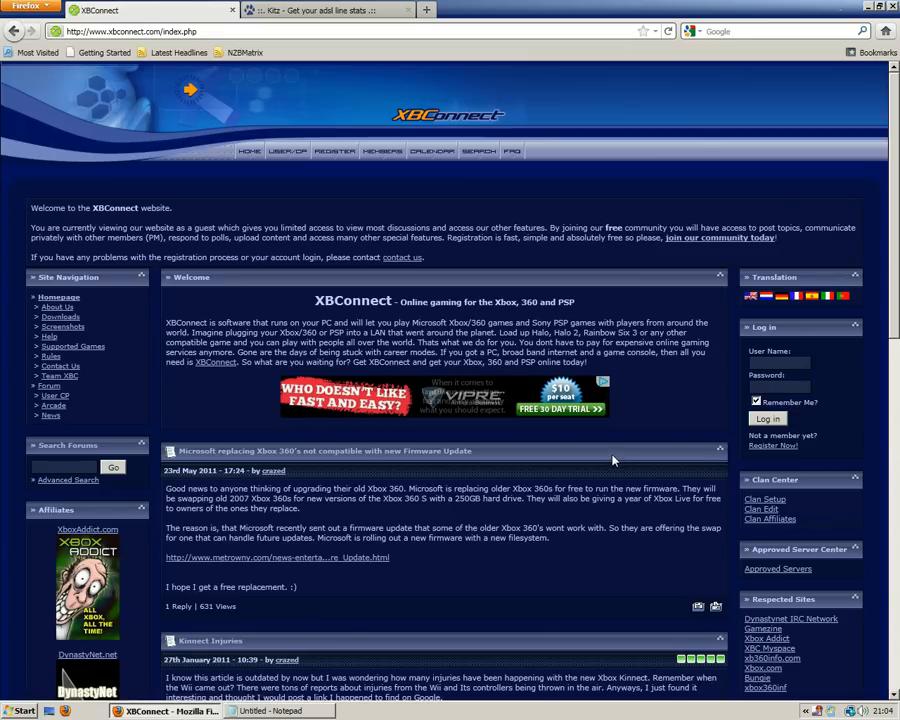
# - Download the XBConnect 5.2 installer from the xbconnect.com Downloads page and save it
pyautogui.click(60, 316)
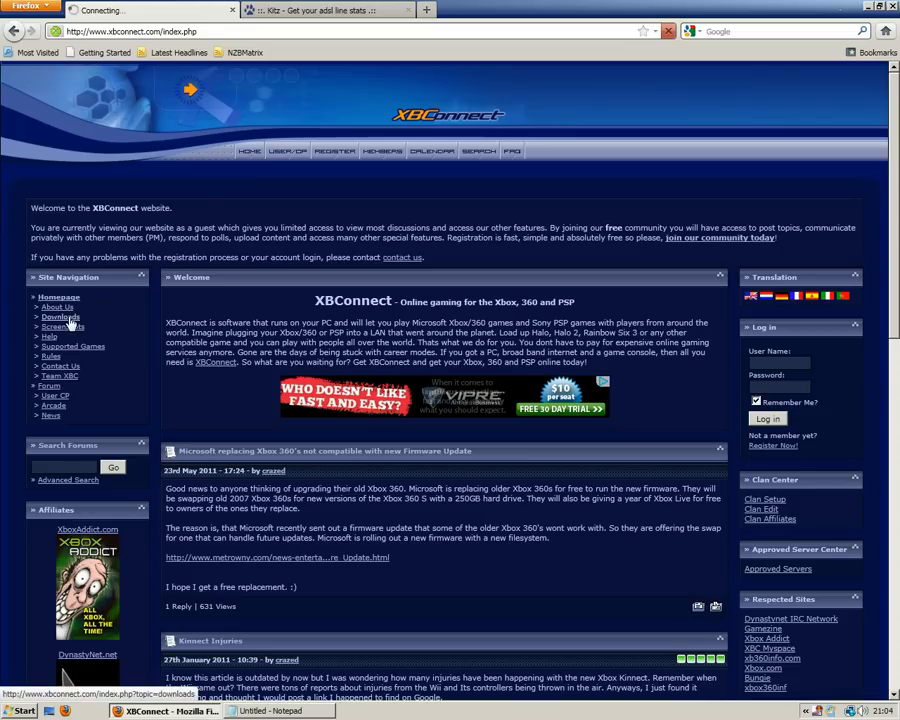
pyautogui.click(62, 316)
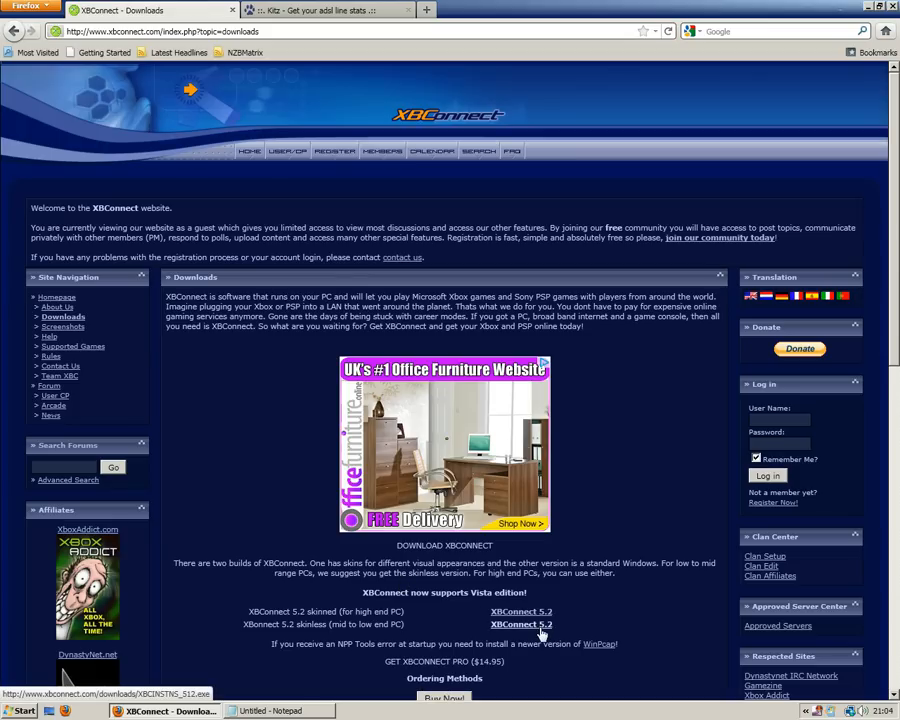
pyautogui.click(520, 624)
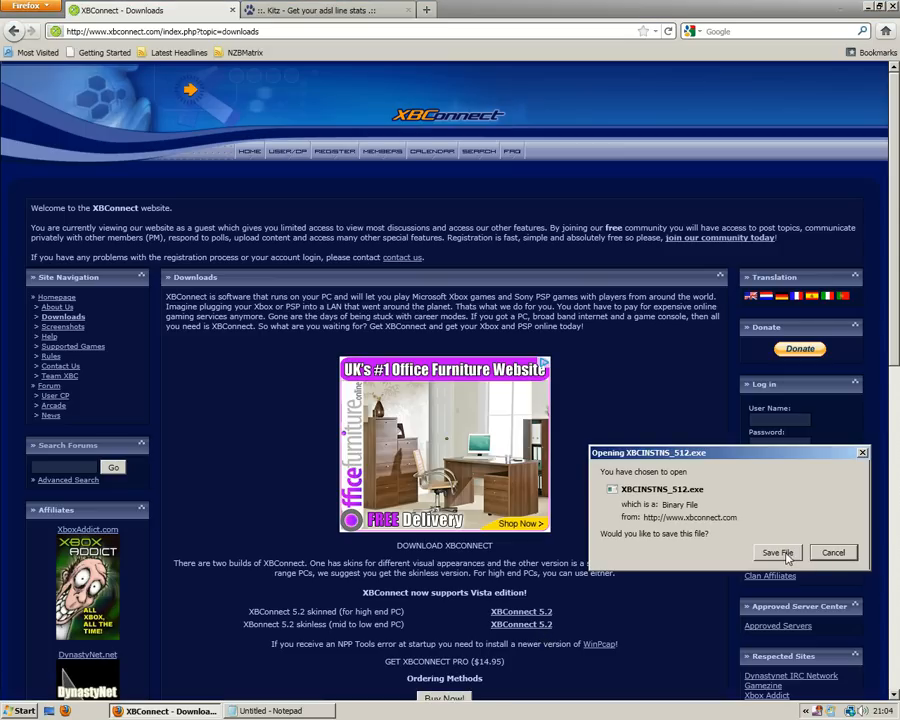
pyautogui.click(832, 552)
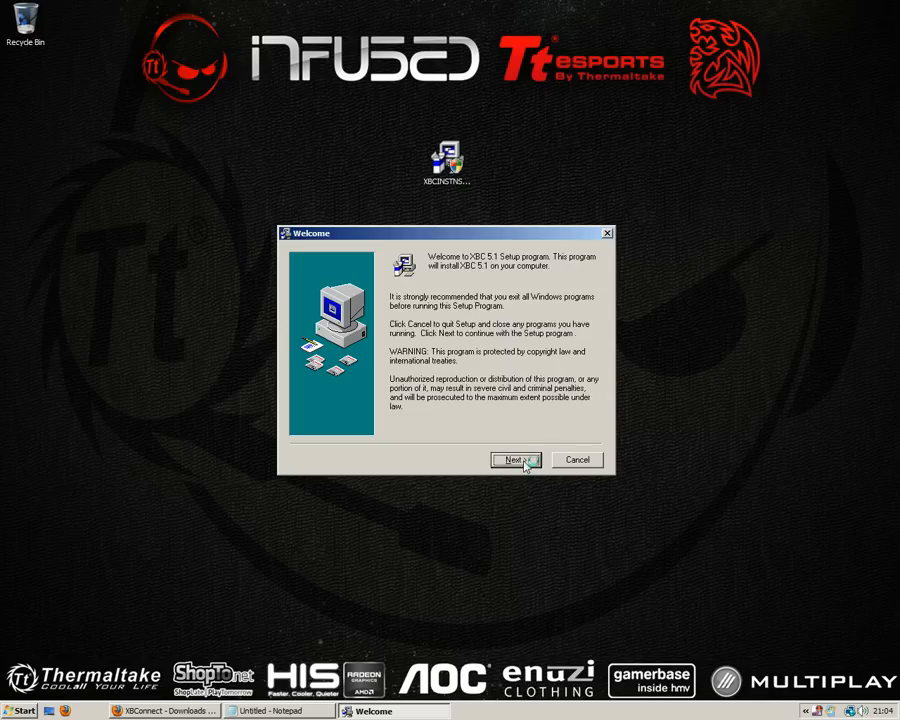
# - Install XBC 5.1 with the default program group, pSDK packet driver and both shortcuts, then start it
pyautogui.click(512, 458)
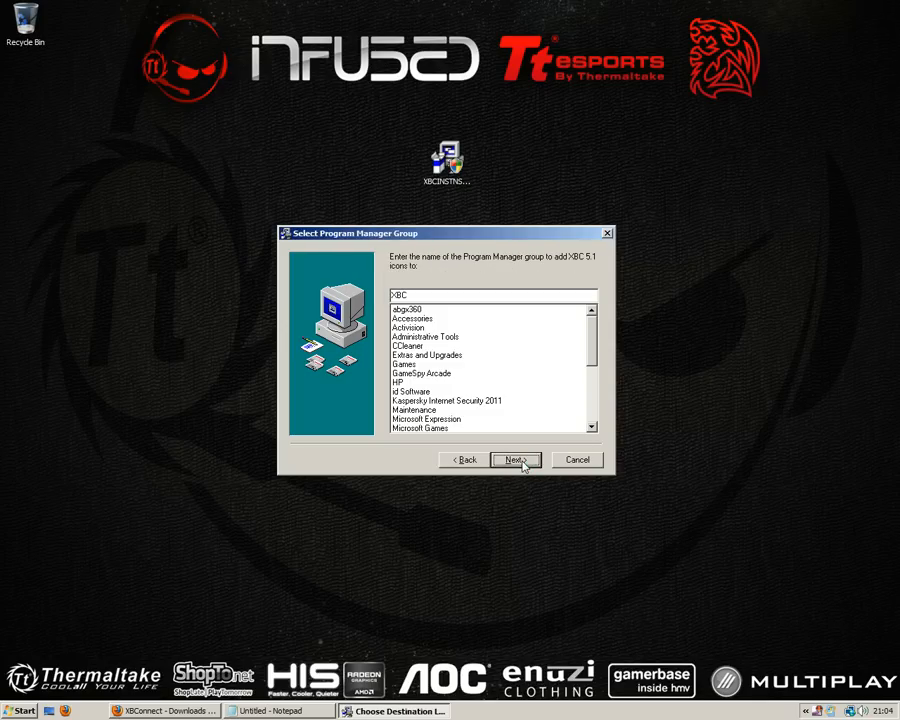
pyautogui.click(516, 460)
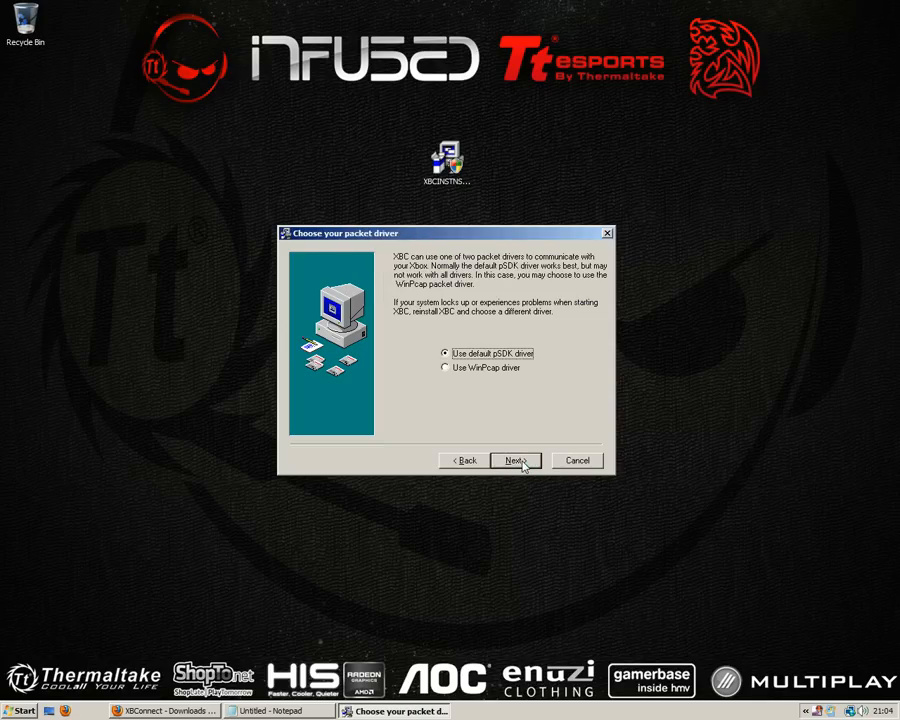
pyautogui.click(516, 460)
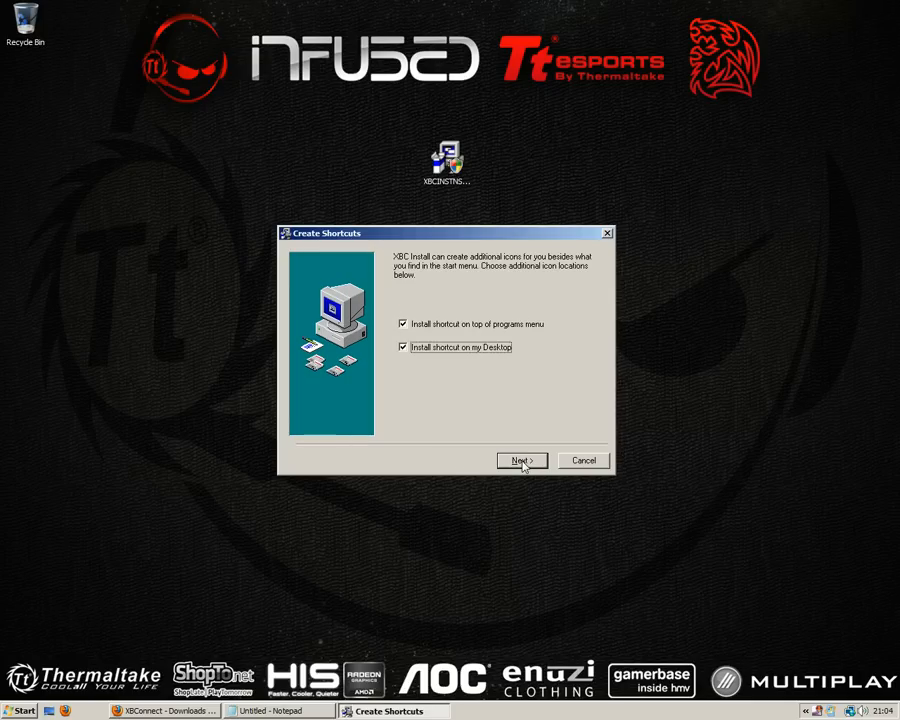
pyautogui.click(520, 460)
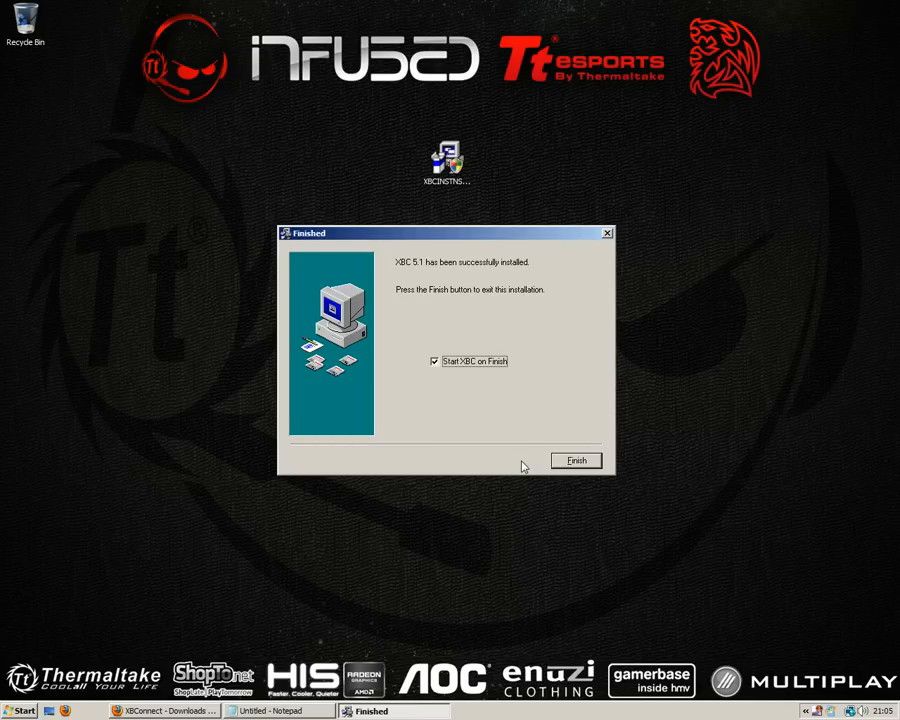
pyautogui.click(576, 460)
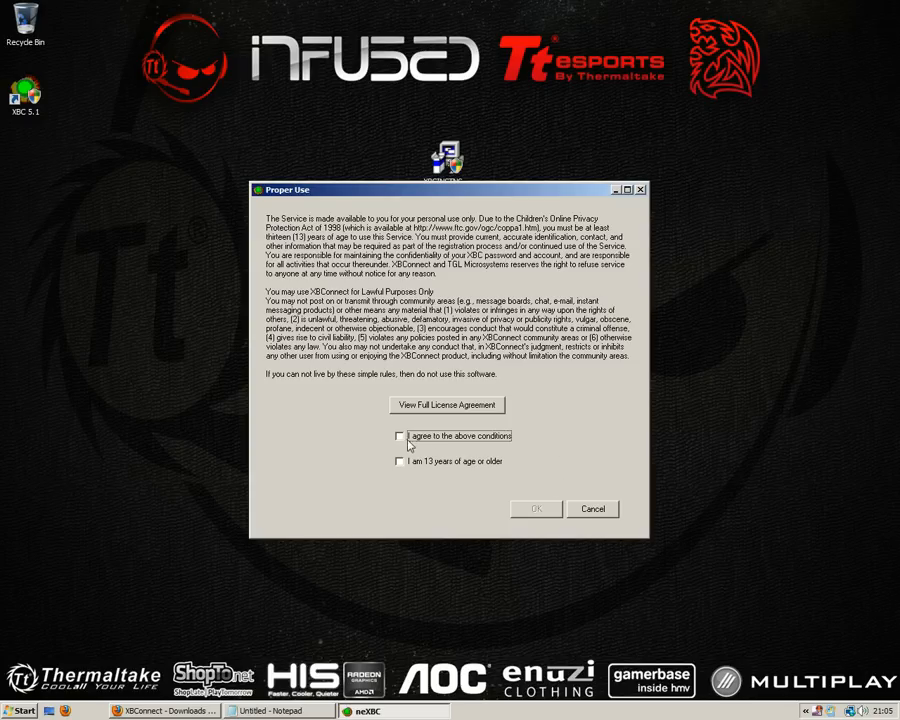
# - Agree to the Proper Use terms, log in as r3dmagk and show the Xbox 360 game rooms
pyautogui.click(592, 510)
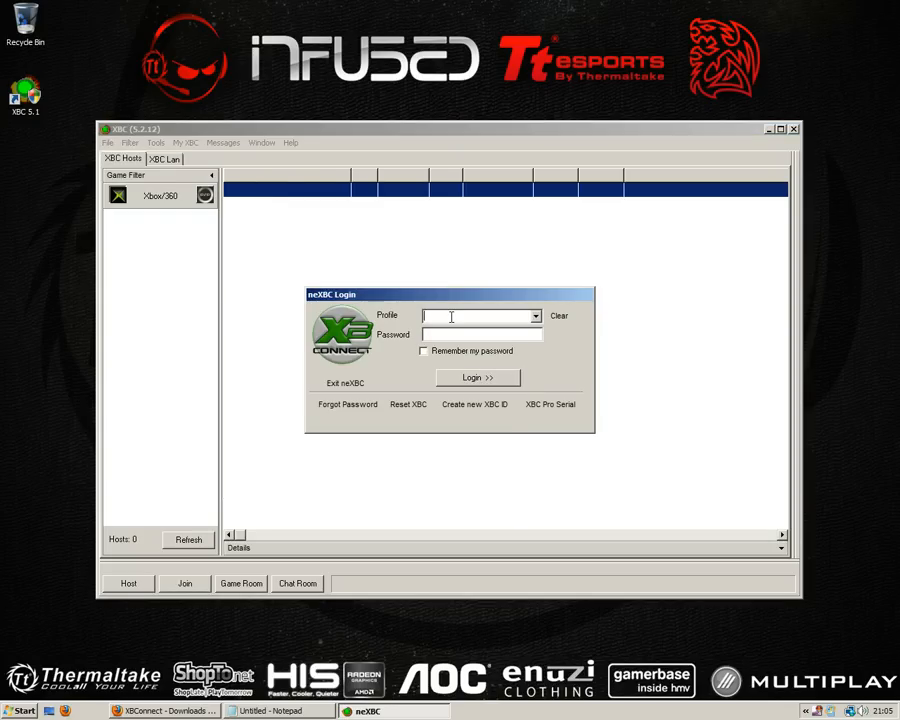
pyautogui.write('r3dmagk')
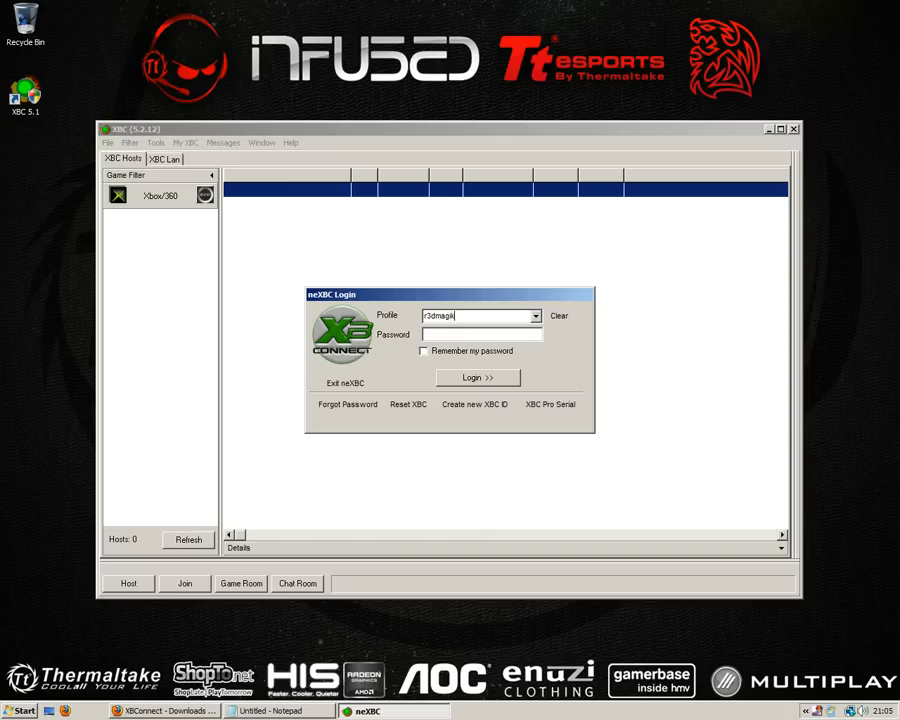
pyautogui.write('password')
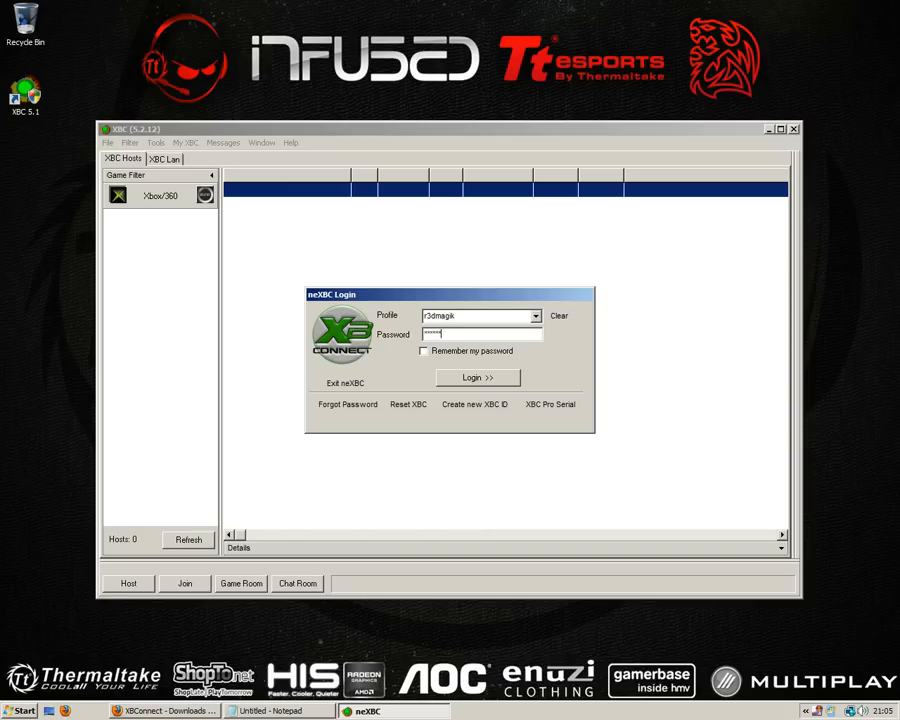
pyautogui.click(476, 376)
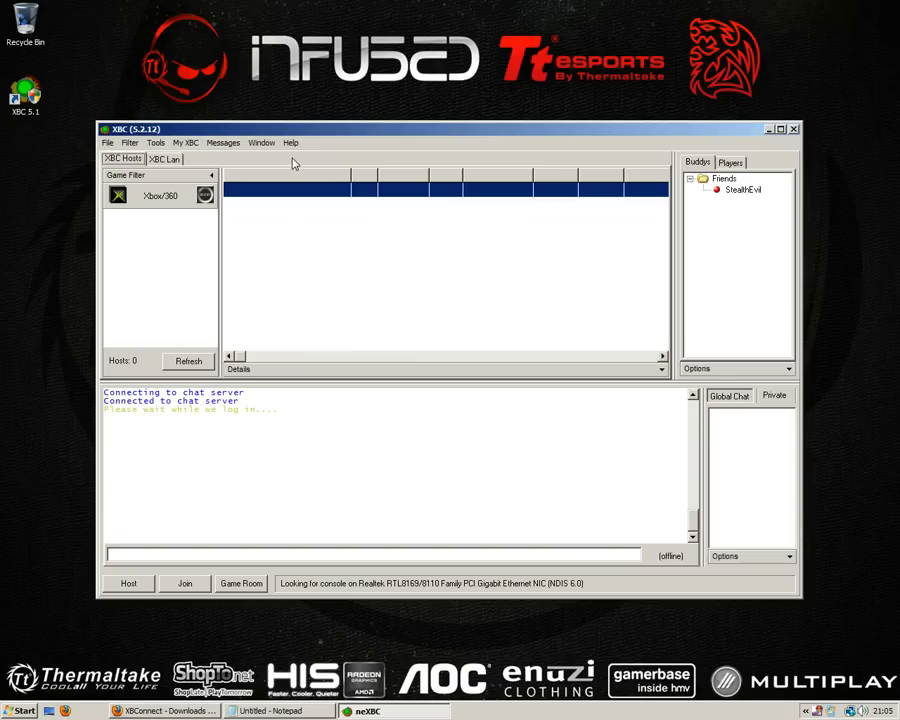
pyautogui.click(188, 360)
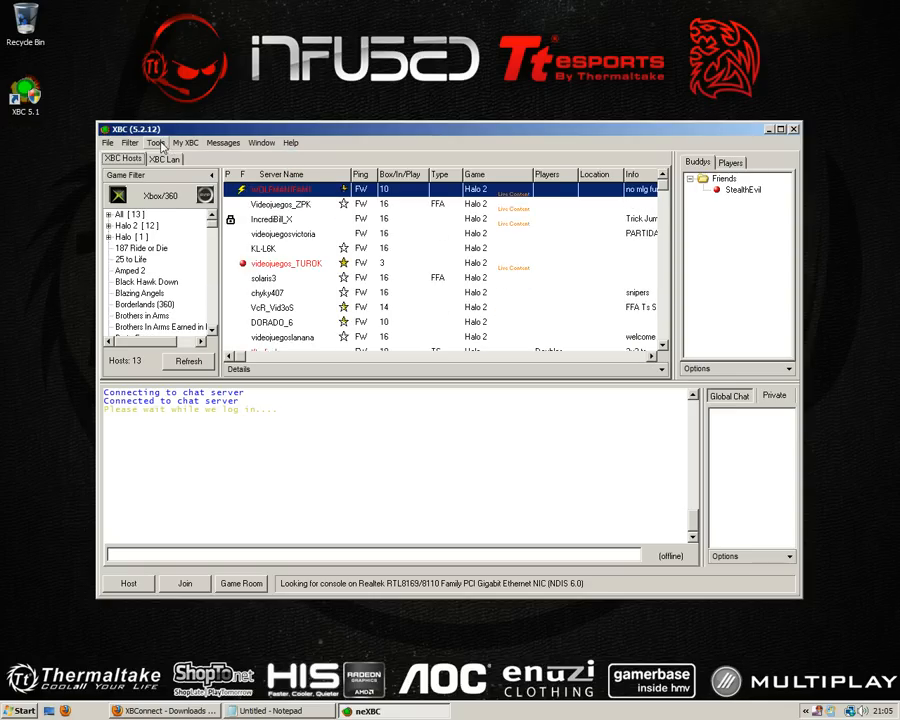
# - Change the General Options network setting so the console search uses another adapter, and apply it
pyautogui.click(156, 142)
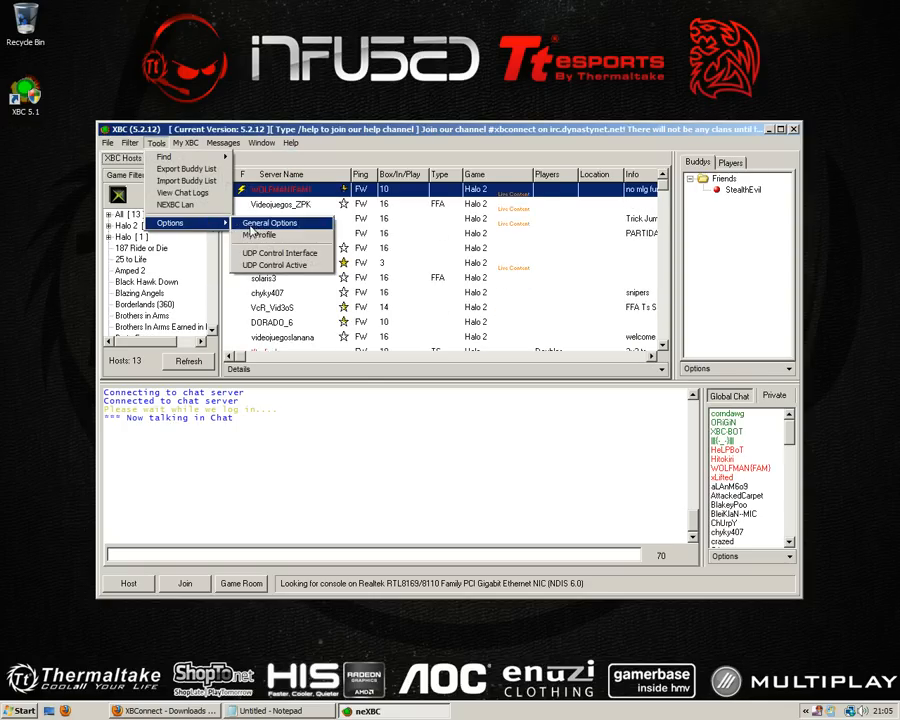
pyautogui.click(268, 222)
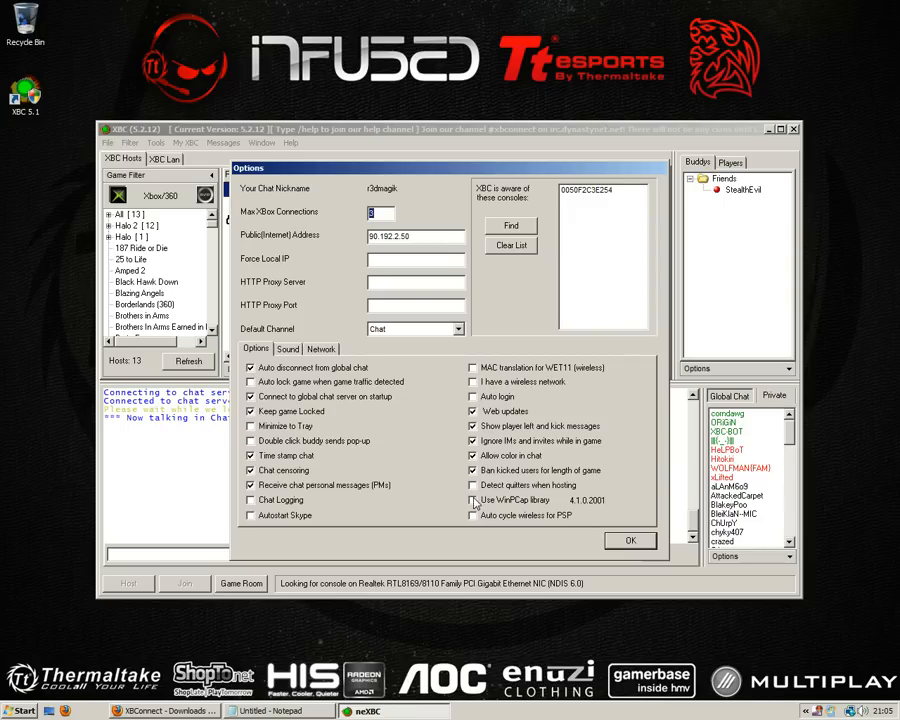
pyautogui.click(472, 500)
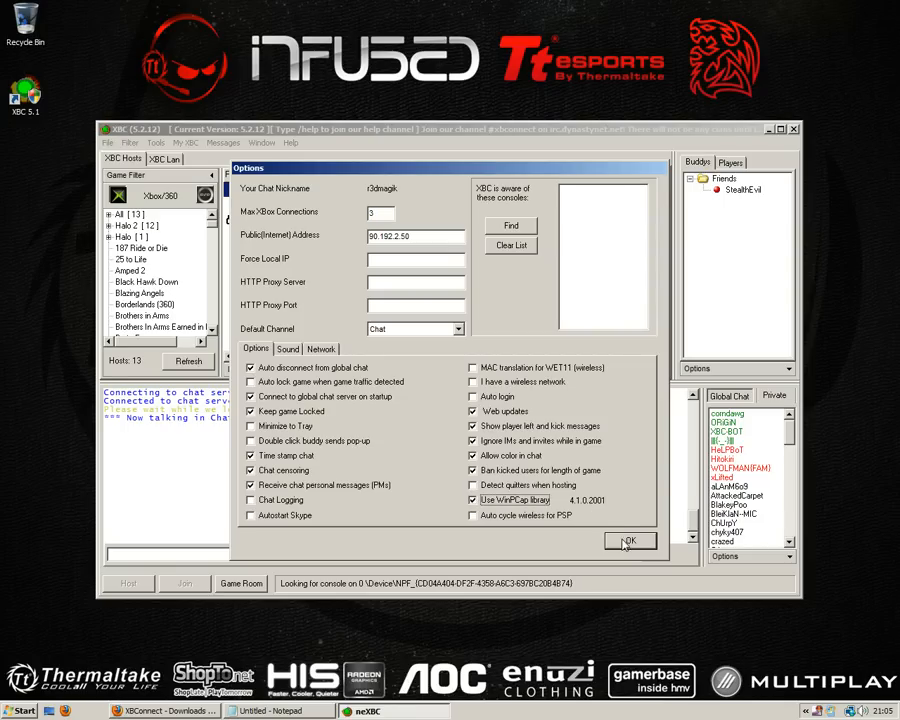
pyautogui.click(630, 540)
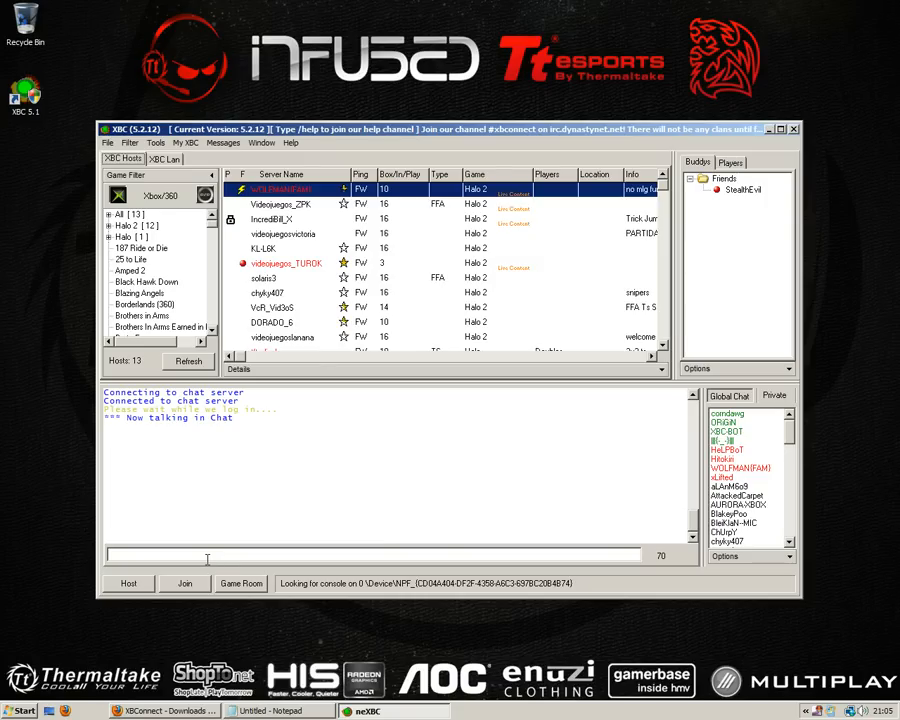
# - Bring up the Windows XP Start menu over the XBC window
pyautogui.click(20, 710)
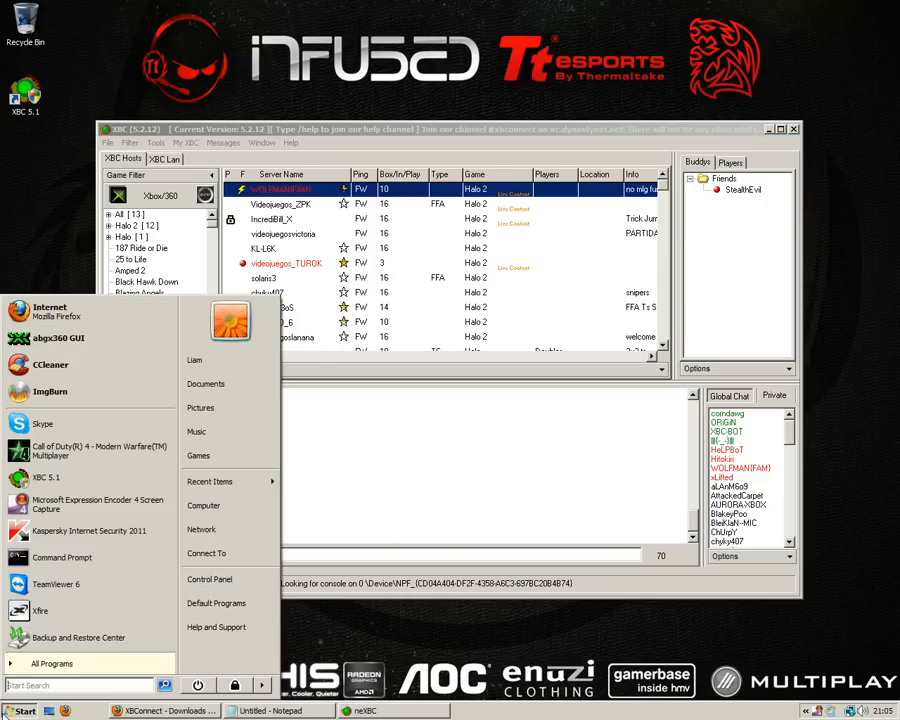
pyautogui.moveTo(88, 530)
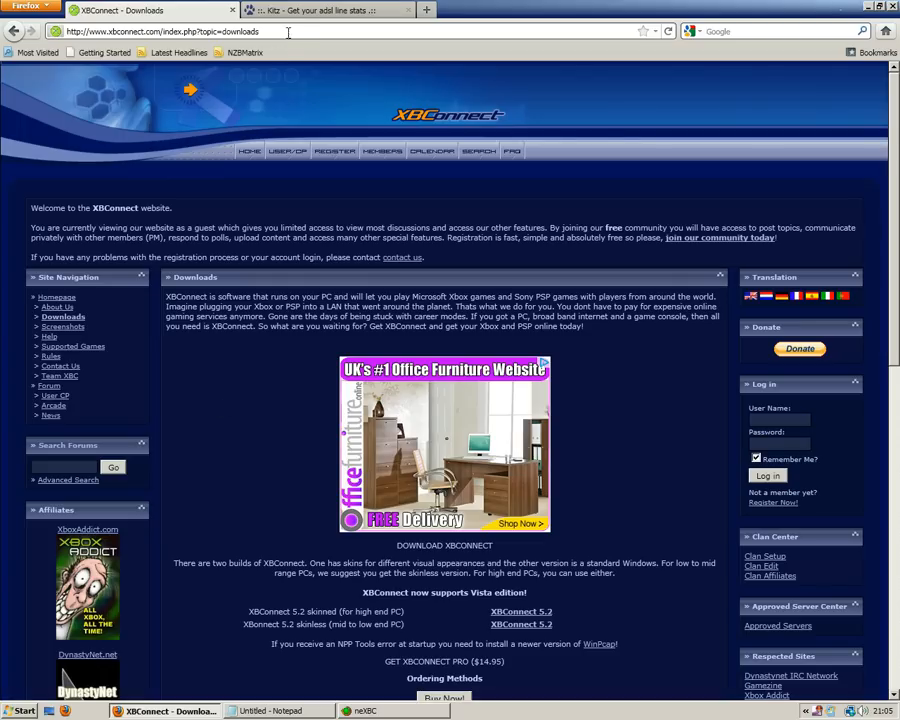
pyautogui.click(320, 10)
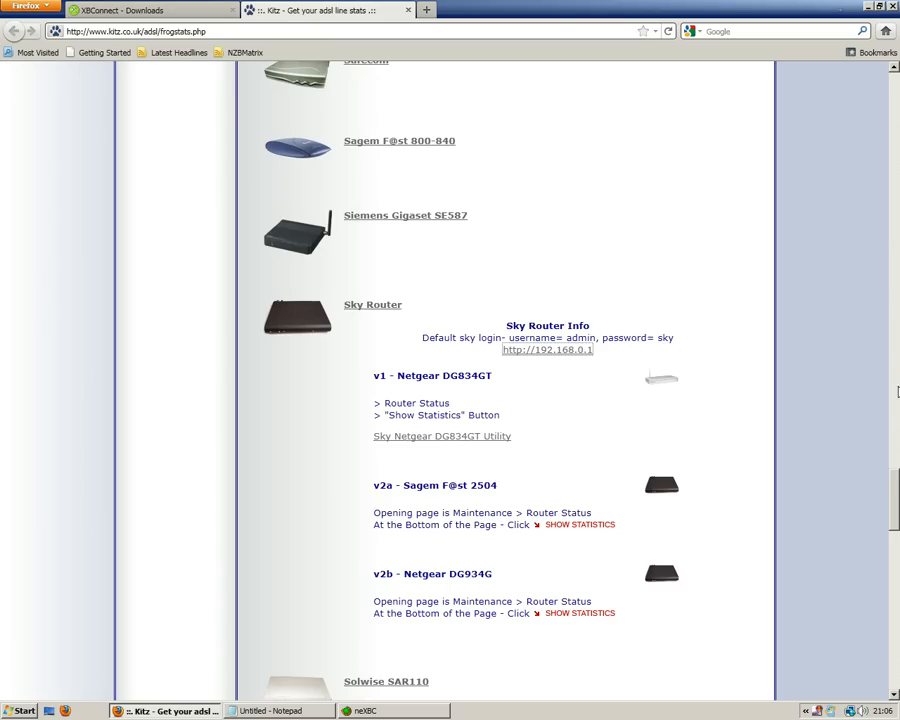
pyautogui.scroll(3)
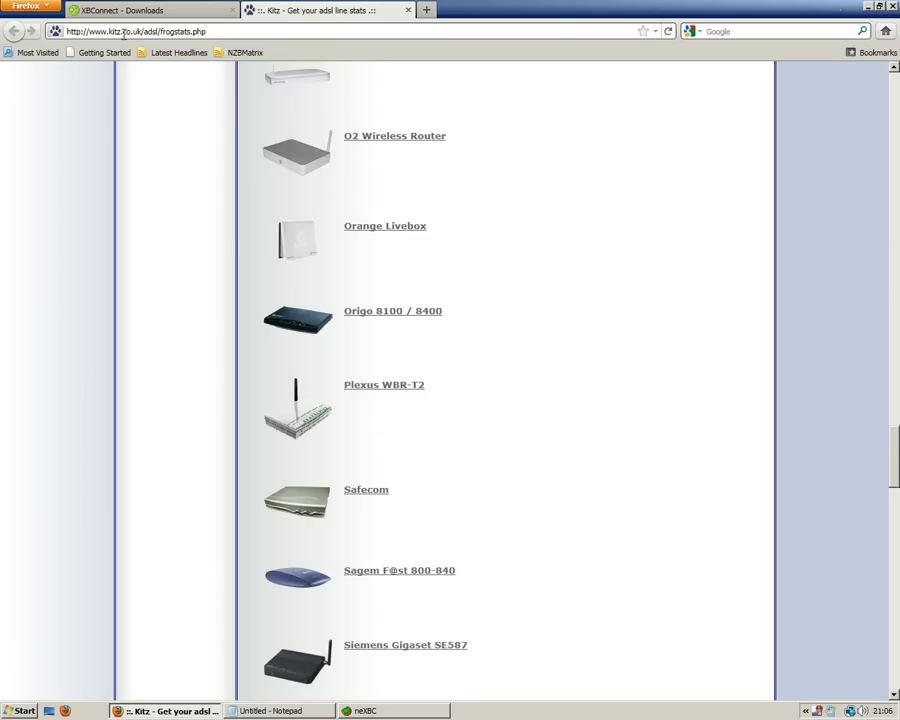
pyautogui.moveTo(160, 44)
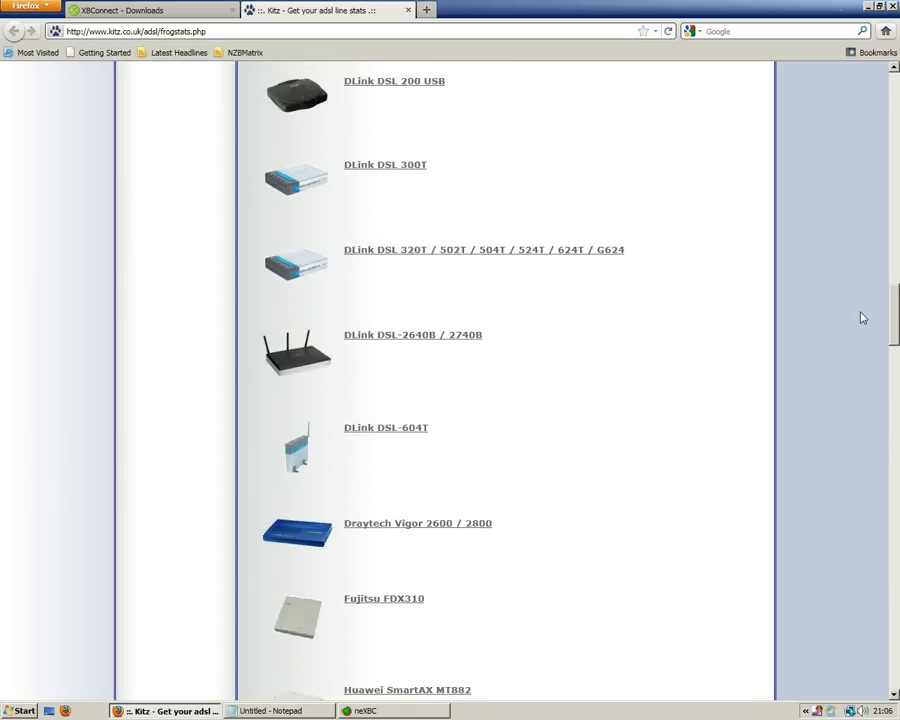
pyautogui.scroll(3)
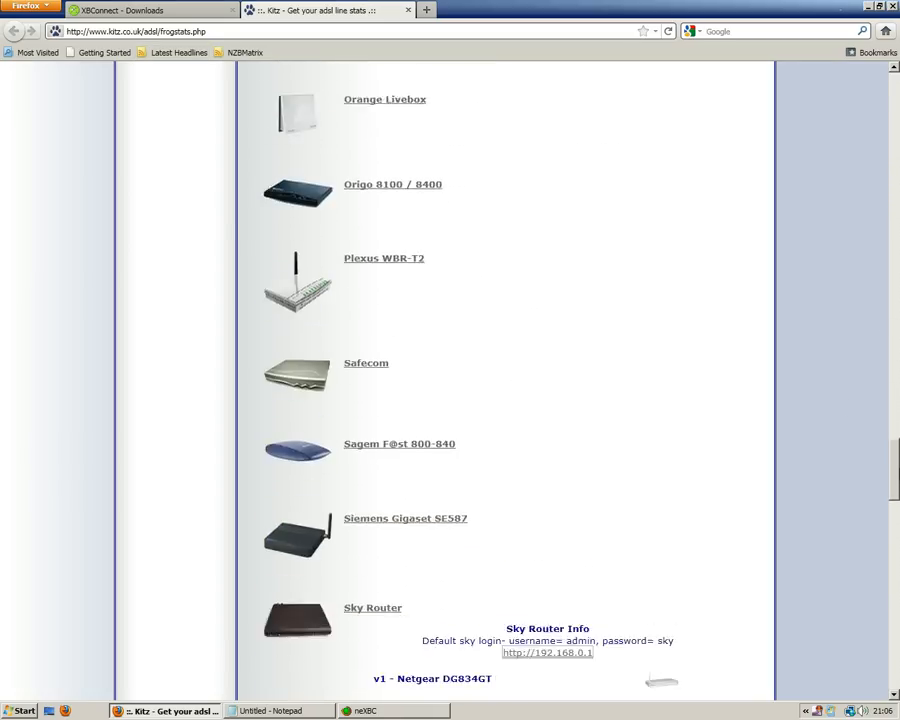
pyautogui.scroll(-3)
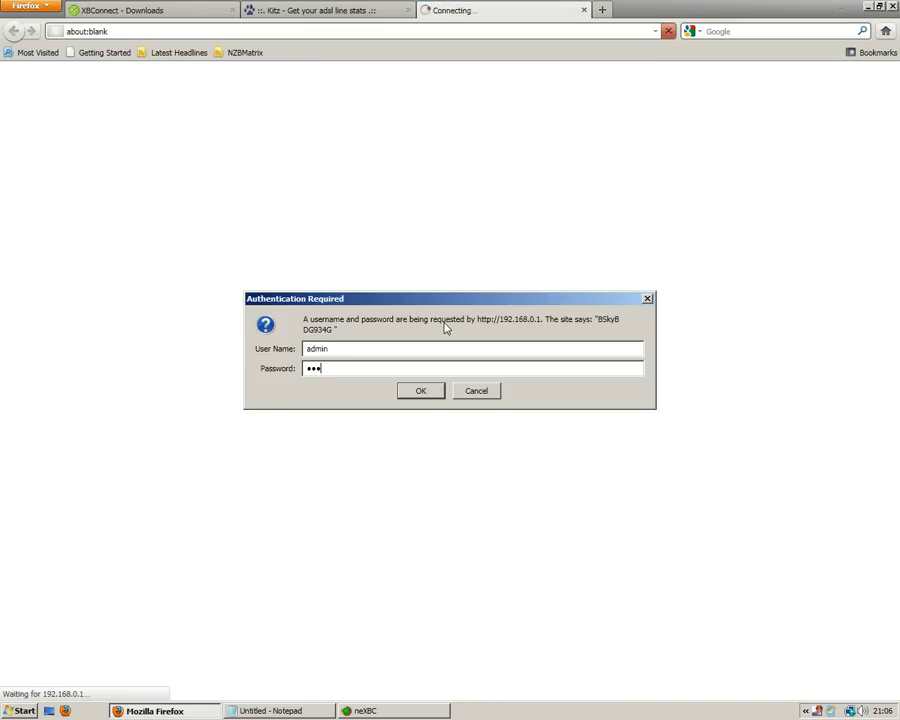
# - Sign in to the Sky router and check the xbconnect TCP/UDP 8602 service and its inbound firewall rule
pyautogui.click(420, 390)
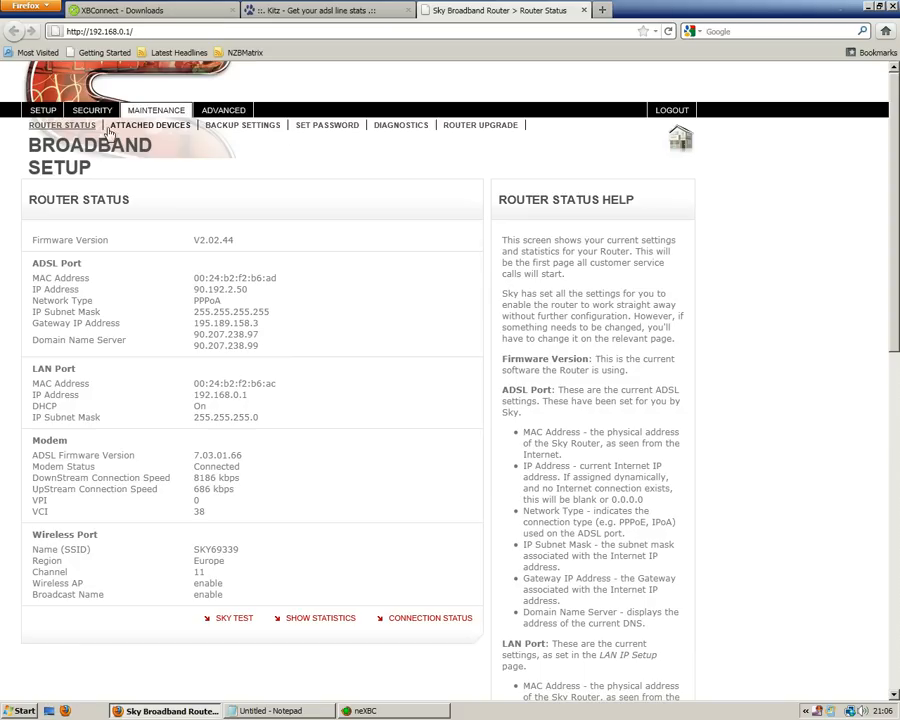
pyautogui.click(92, 110)
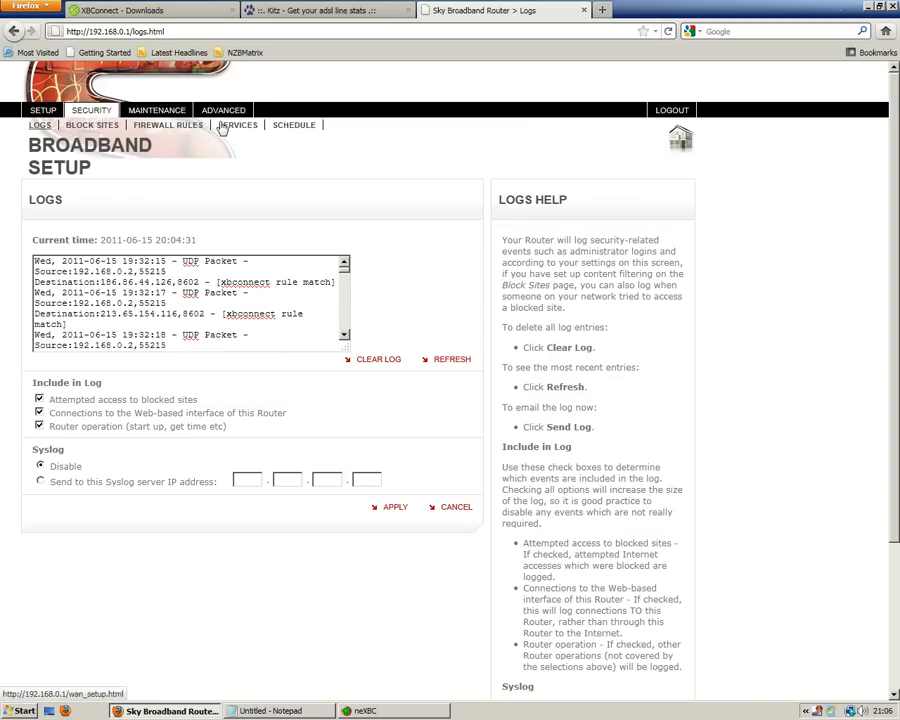
pyautogui.click(236, 124)
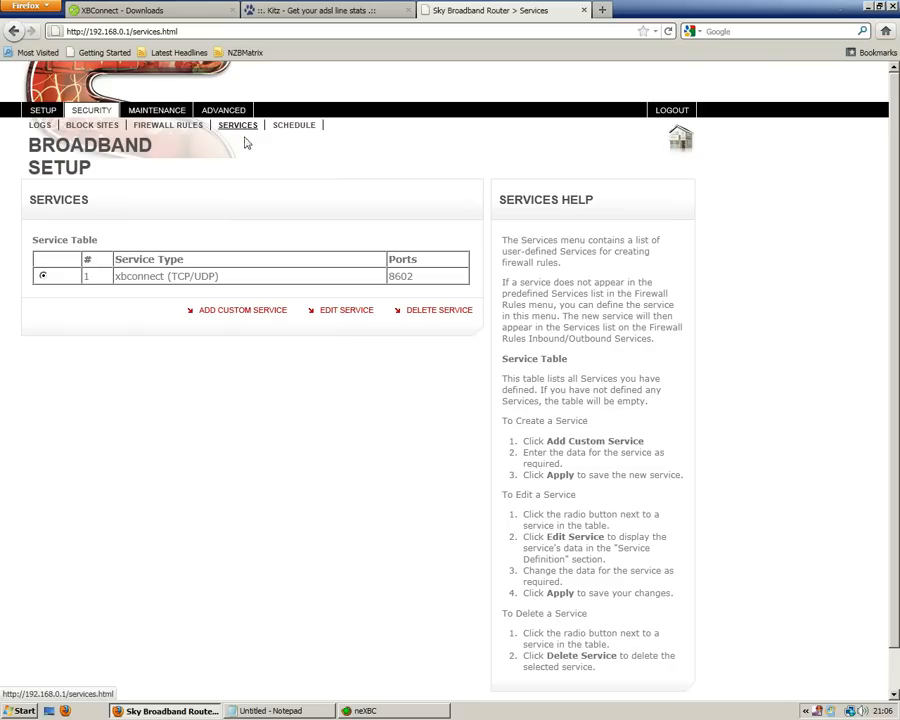
pyautogui.doubleClick(400, 276)
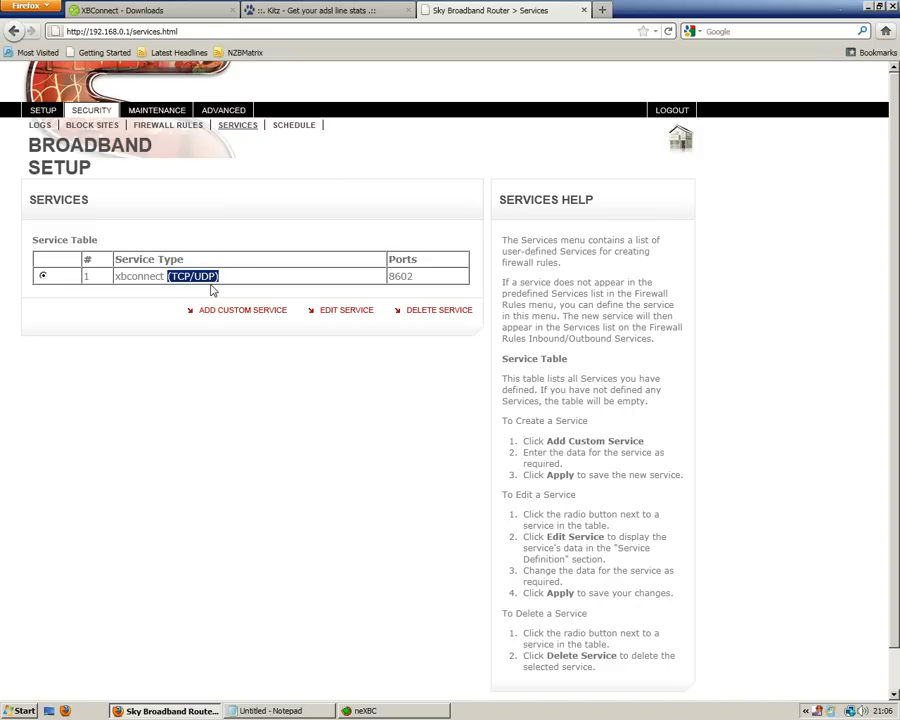
pyautogui.click(168, 124)
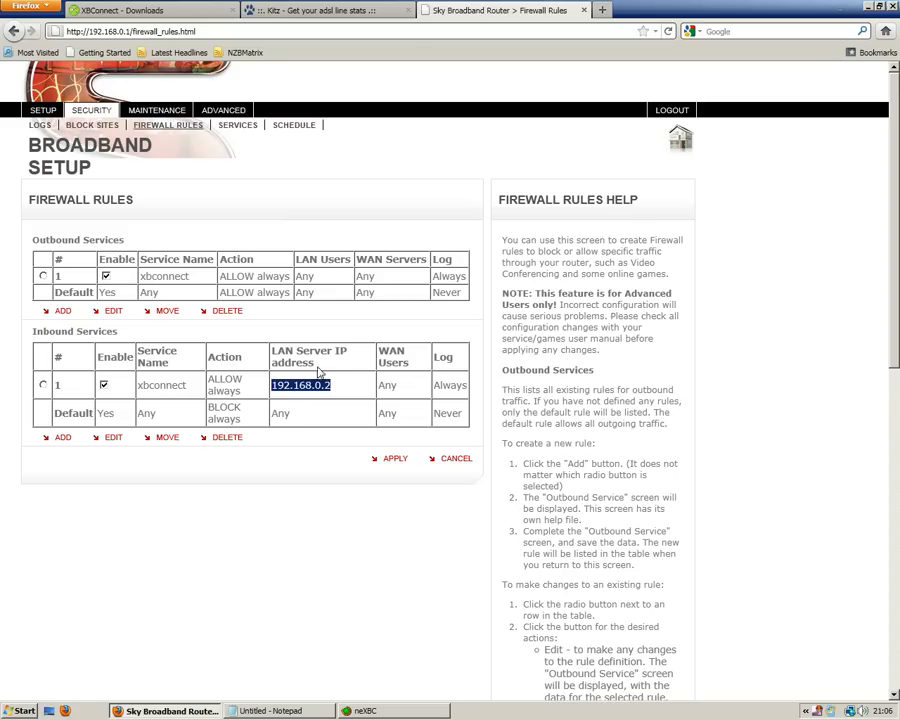
pyautogui.moveTo(584, 10)
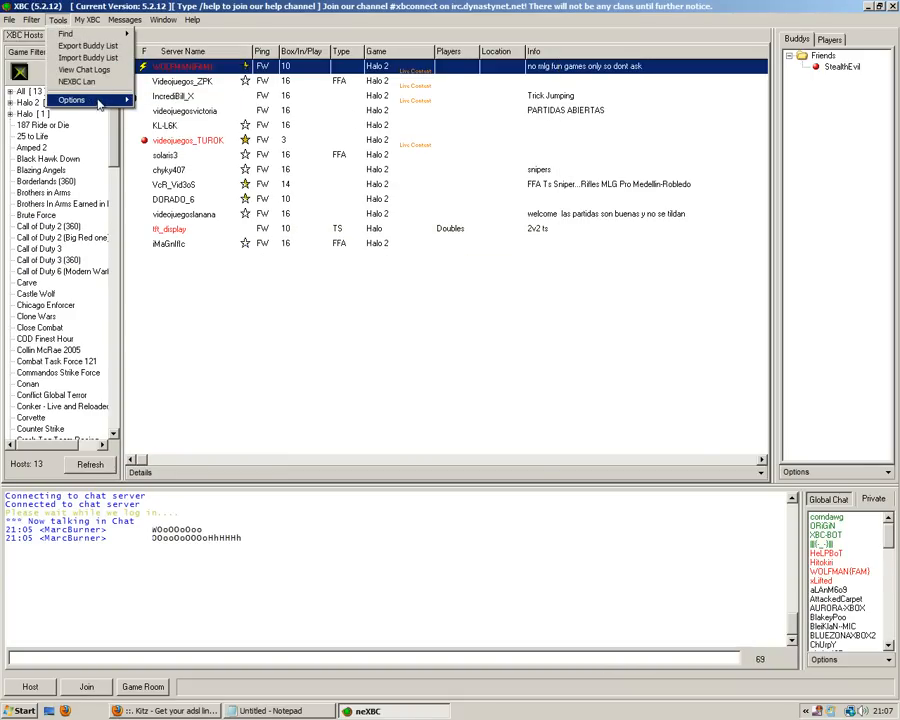
# - Run the console Find in Options until the Xbox is detected, then close Options
pyautogui.click(72, 100)
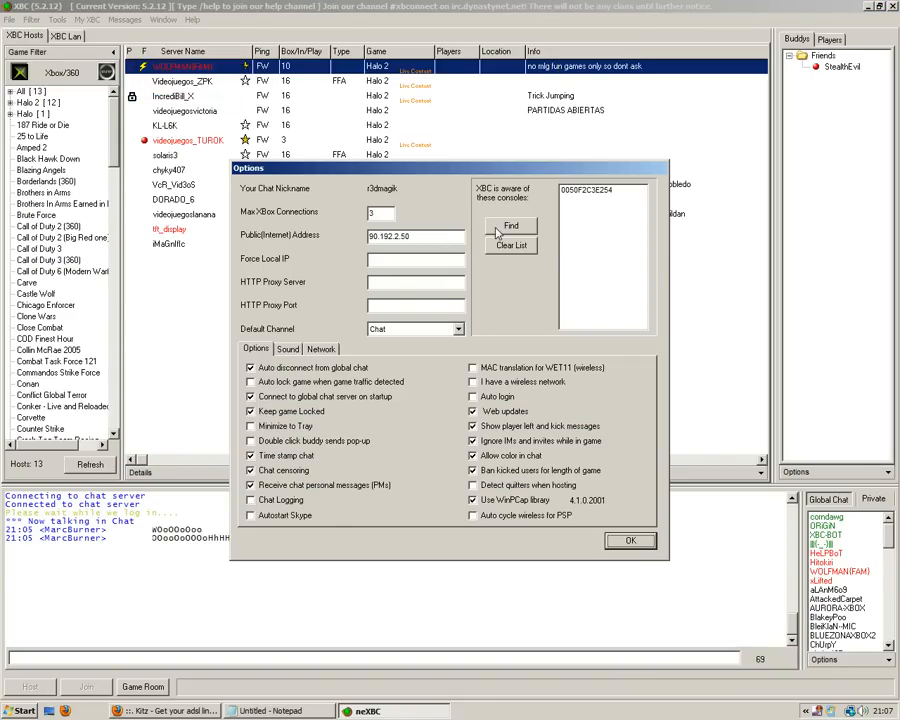
pyautogui.click(512, 224)
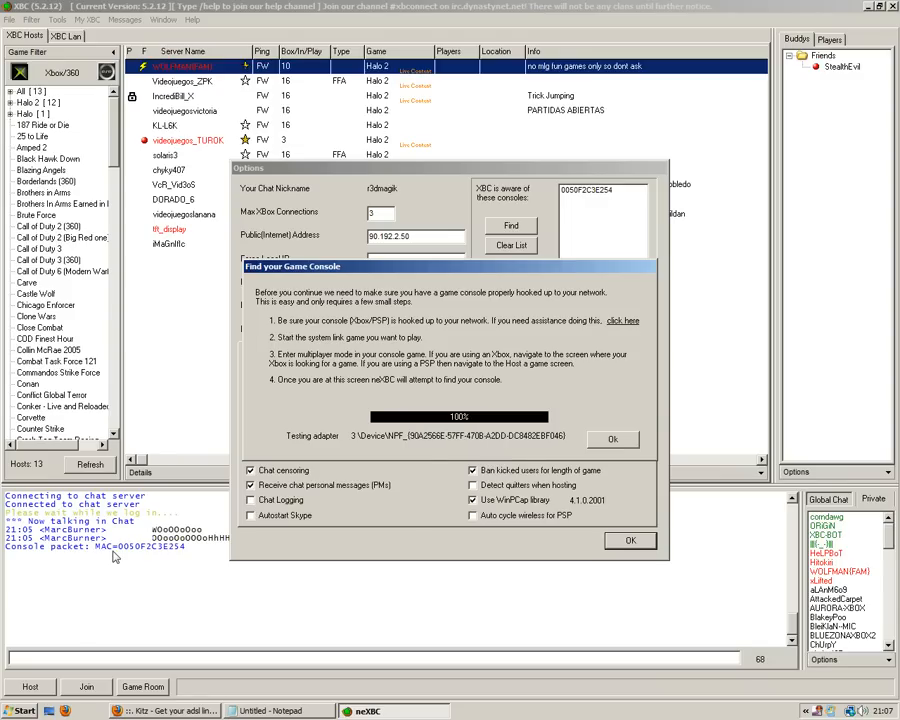
pyautogui.click(612, 438)
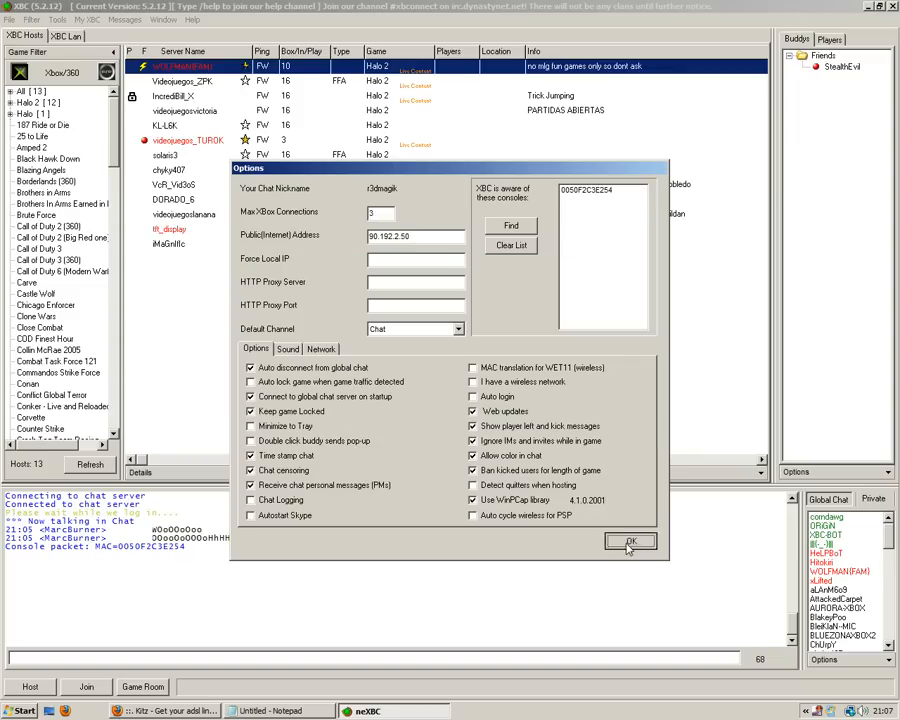
pyautogui.click(630, 540)
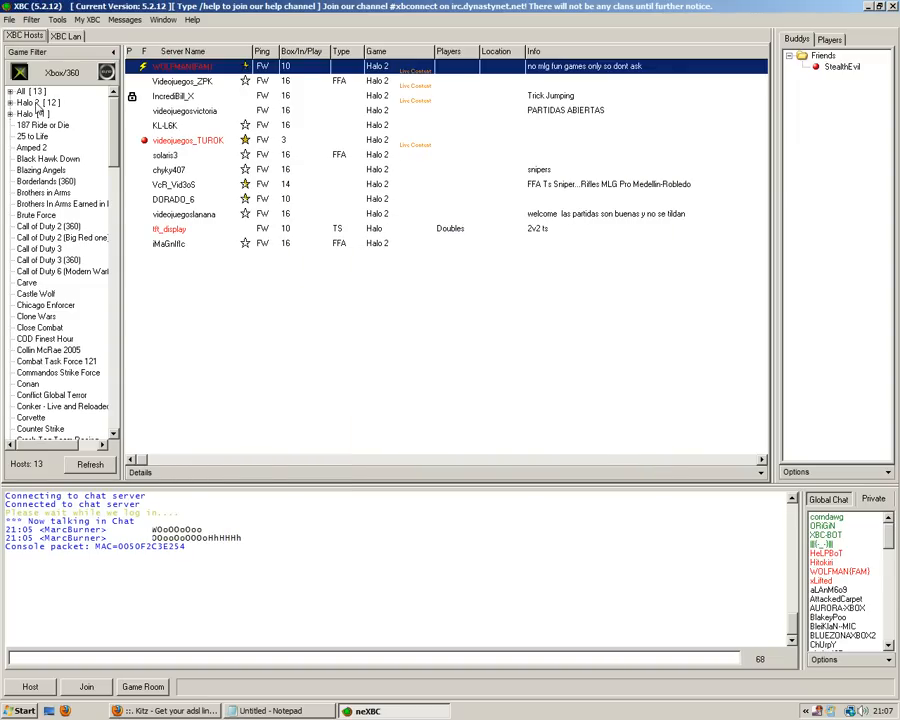
# - Refresh the Halo 2 room list, join the WOLFMAN(FAM) room and maximize its player list
pyautogui.click(90, 464)
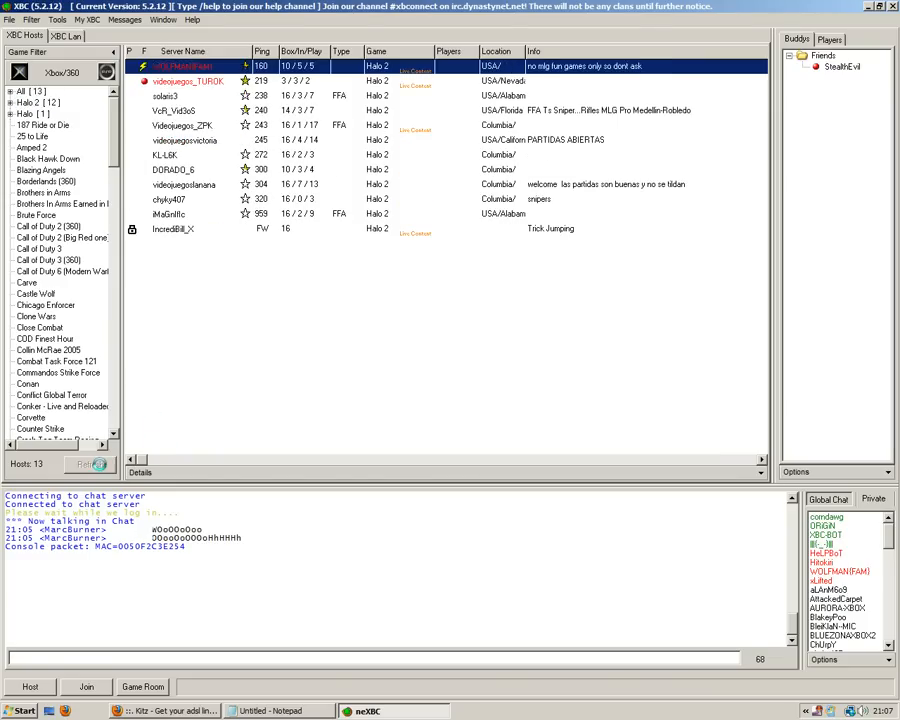
pyautogui.click(90, 464)
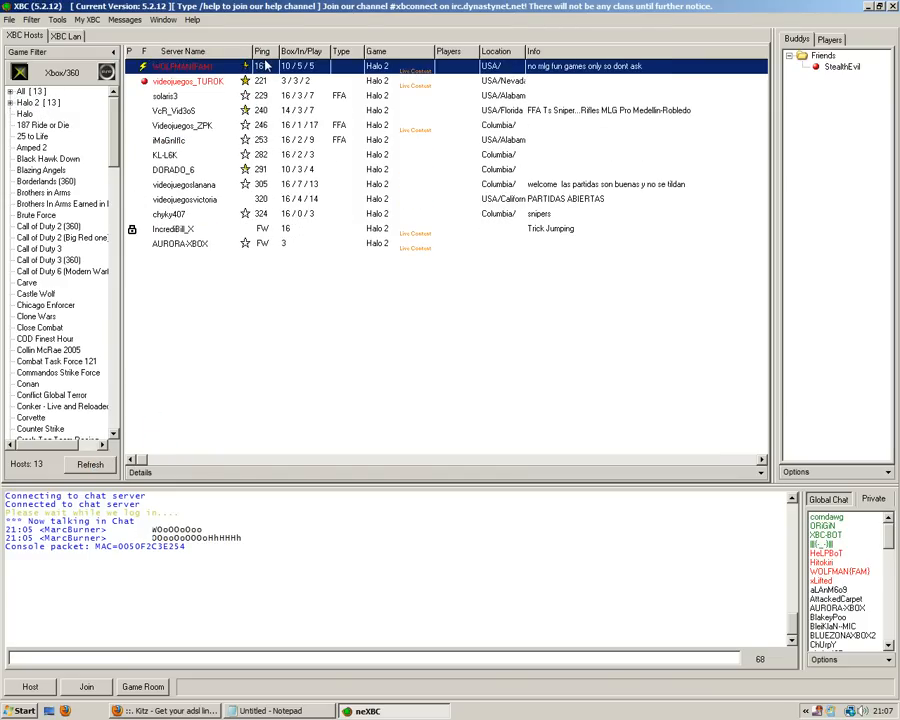
pyautogui.doubleClick(182, 64)
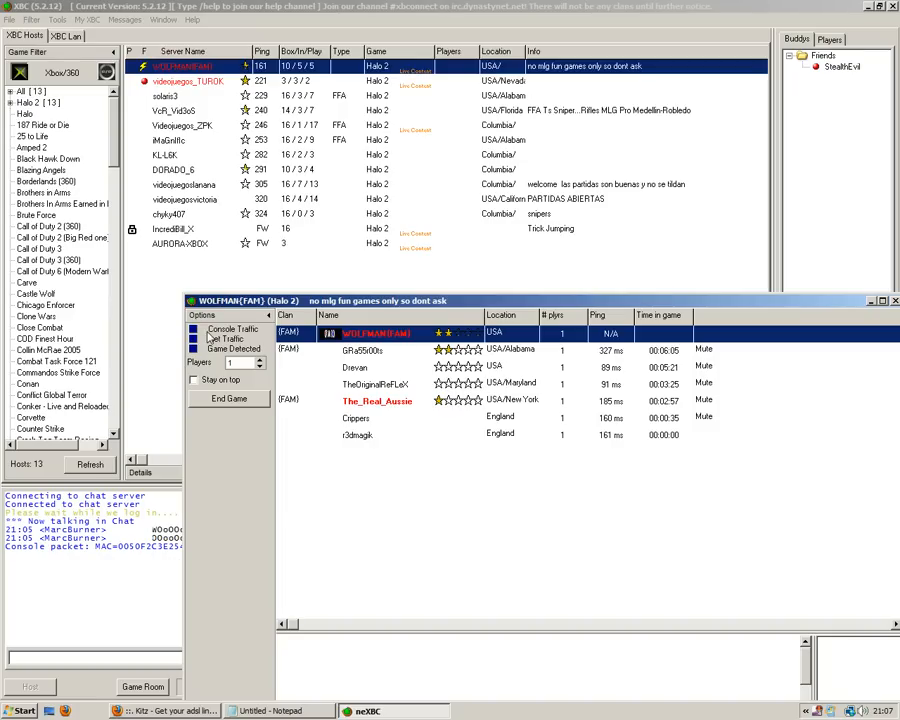
pyautogui.click(194, 328)
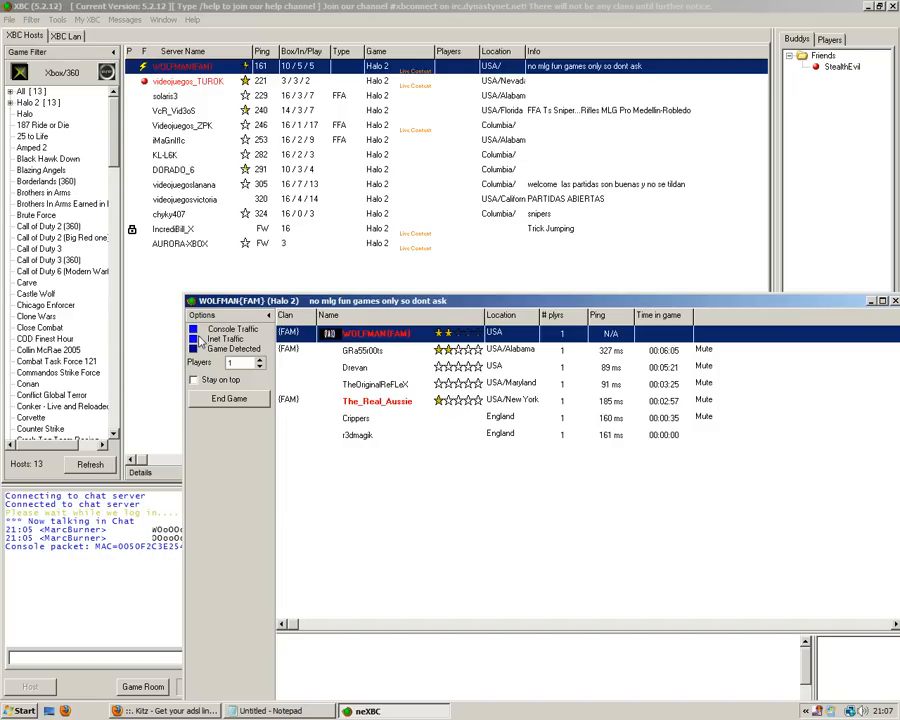
pyautogui.click(884, 300)
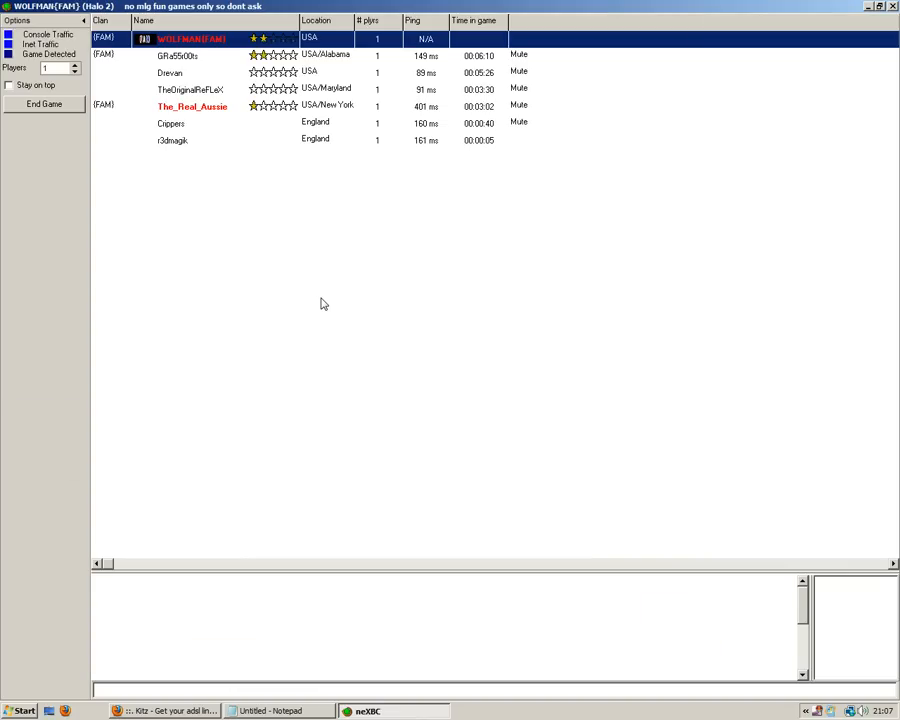